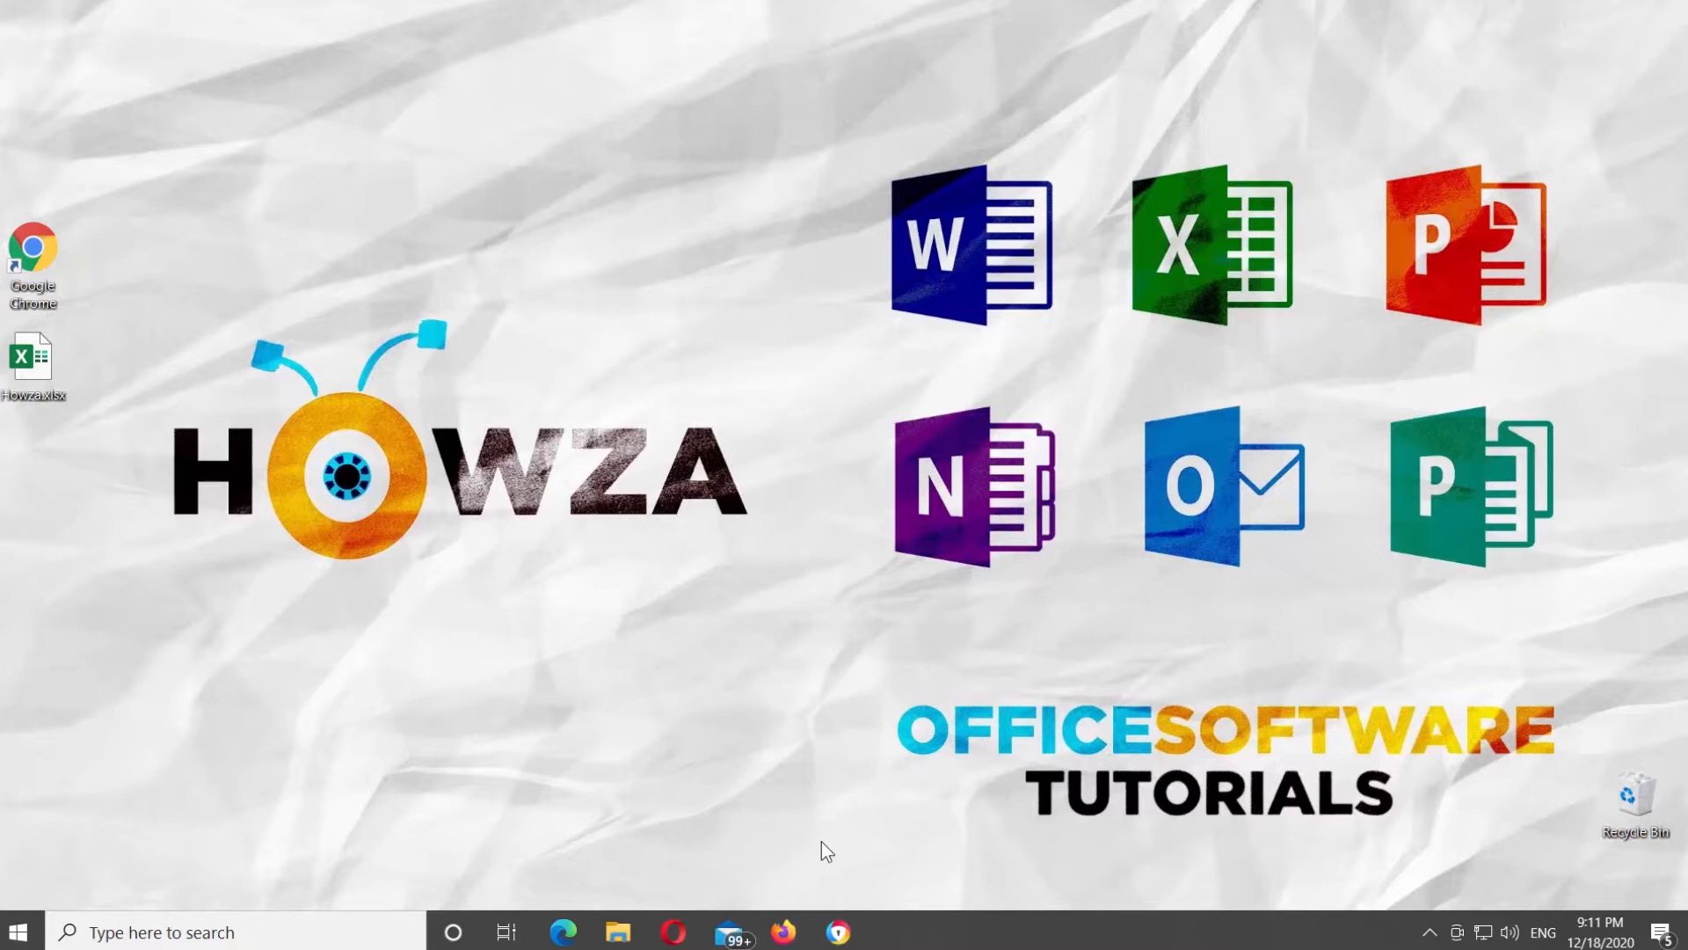
{"action": "mouse_move", "coordinate": [150, 471]}
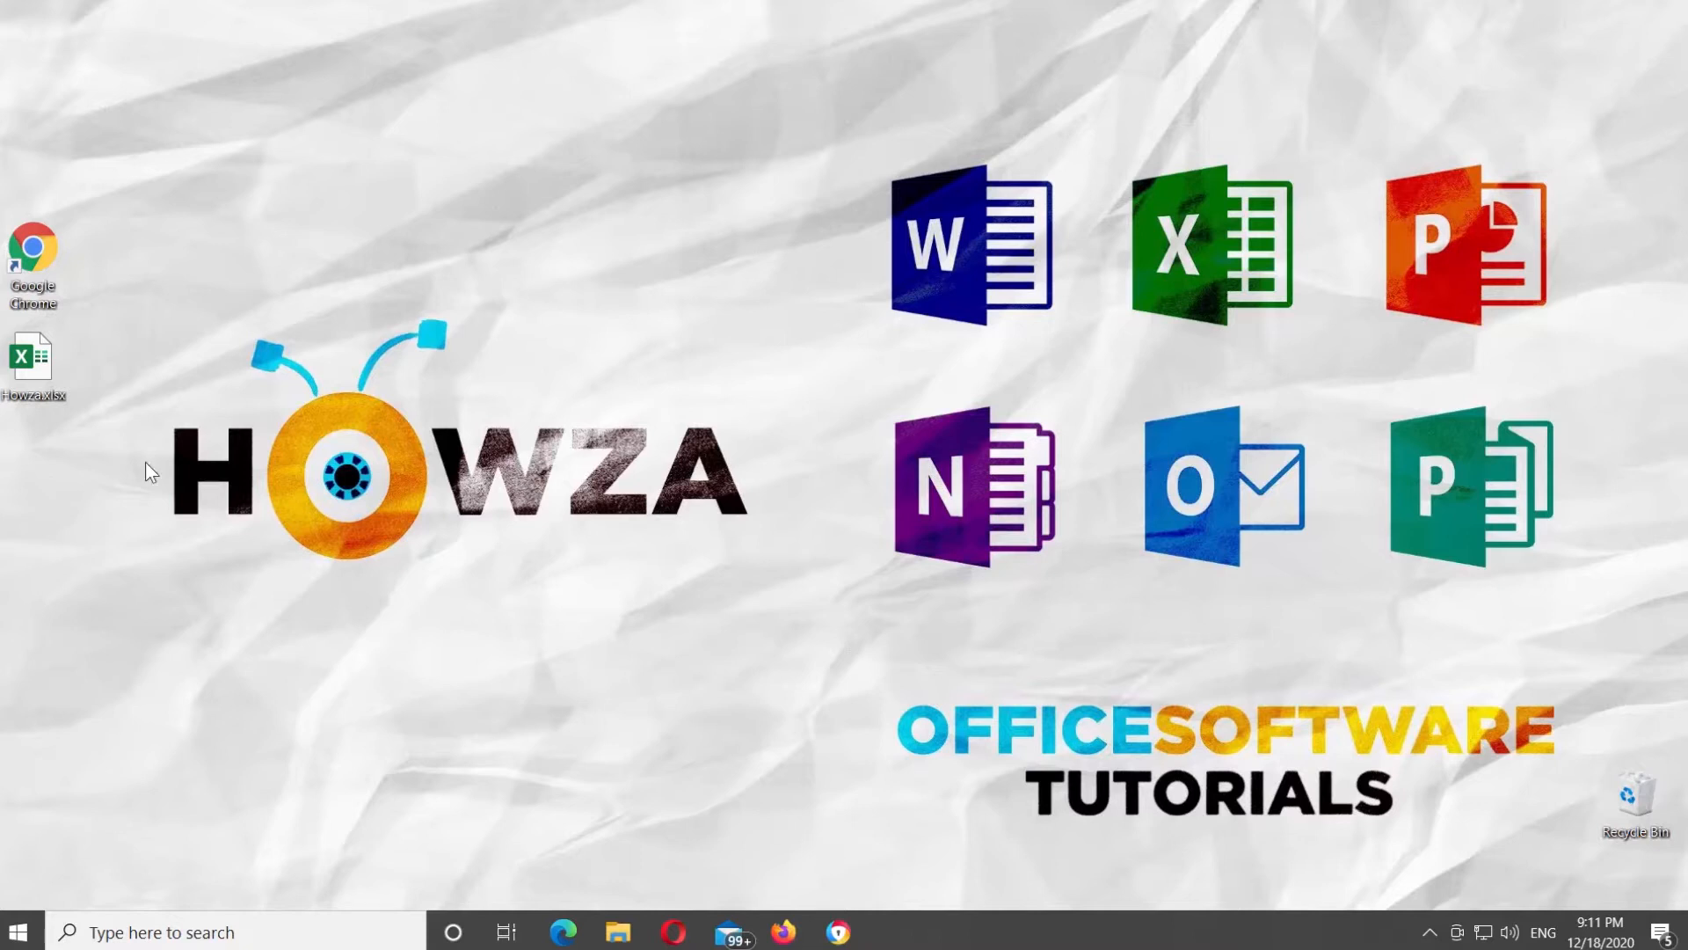
- Open Howza.xlsx and enter =A4-(A4*B4/100) in C4, showing 51.00
{"action": "double_click", "coordinate": [32, 355]}
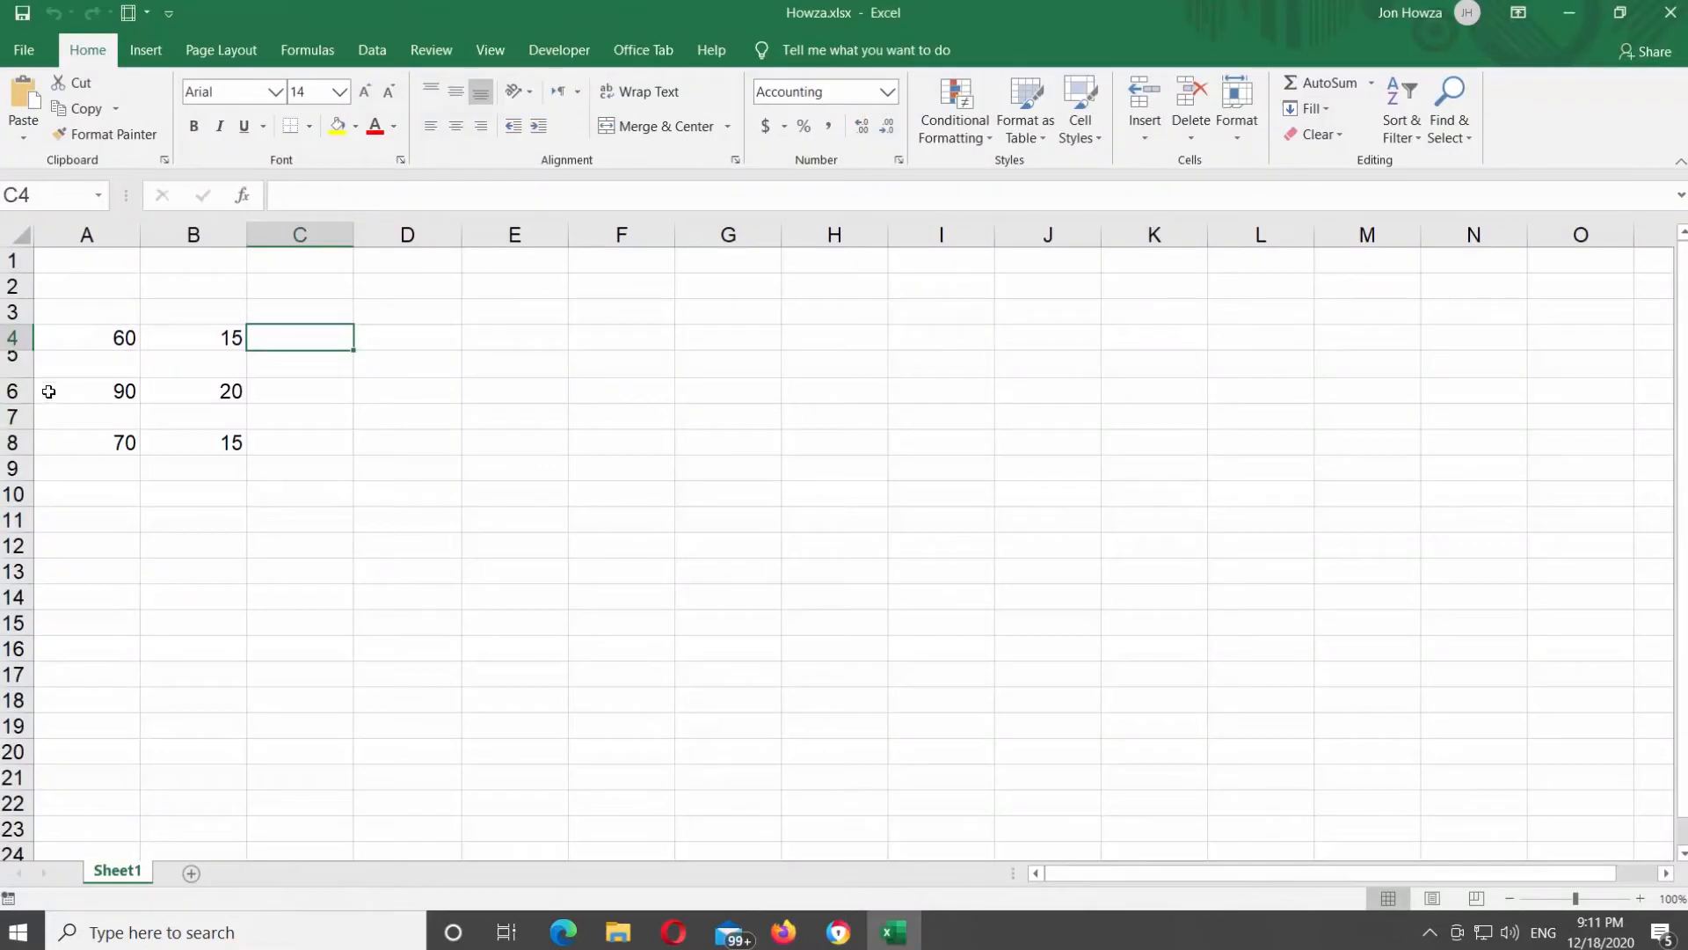
{"action": "mouse_move", "coordinate": [305, 289]}
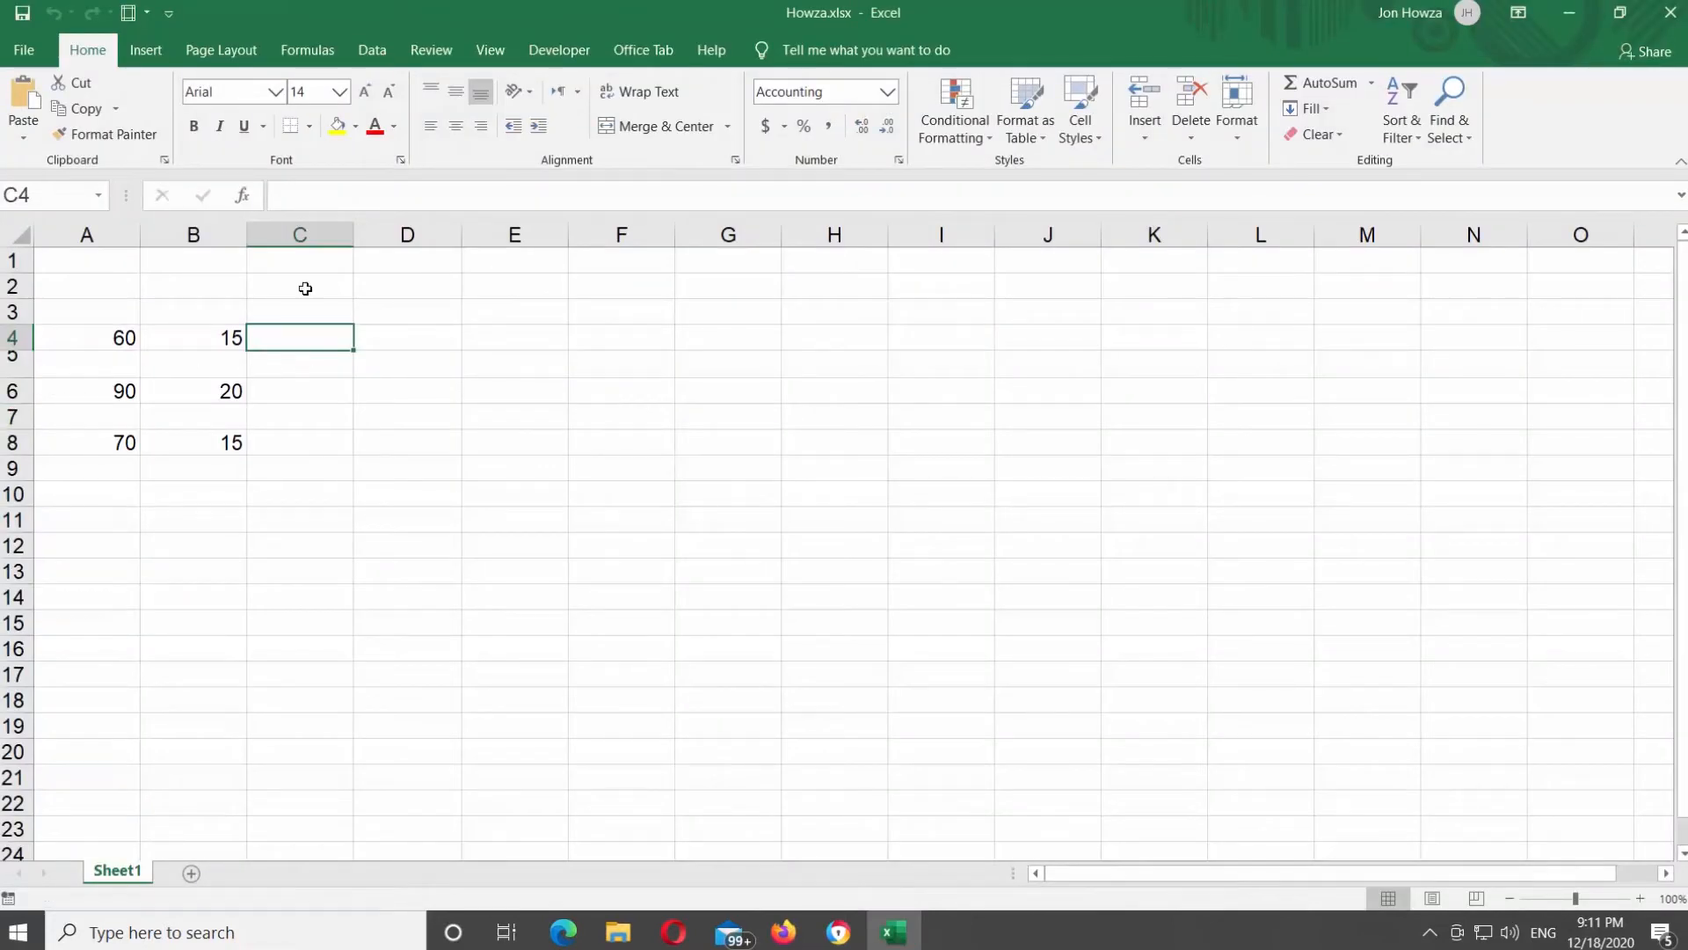
{"action": "type", "text": "="}
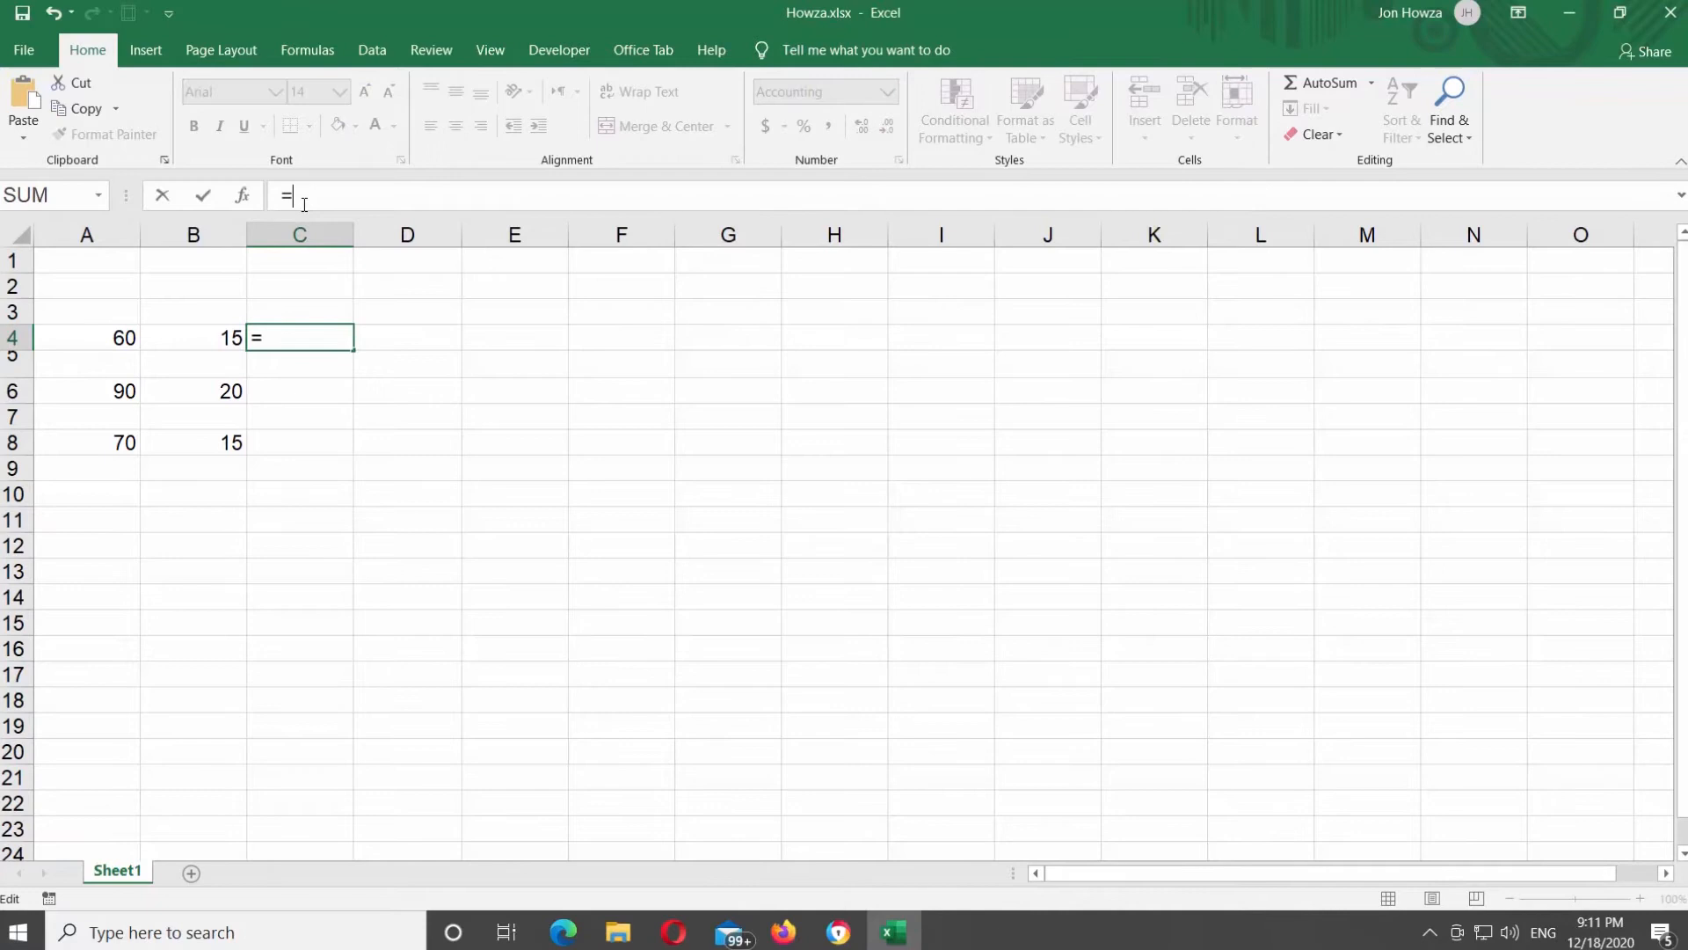
{"action": "left_click", "coordinate": [86, 337]}
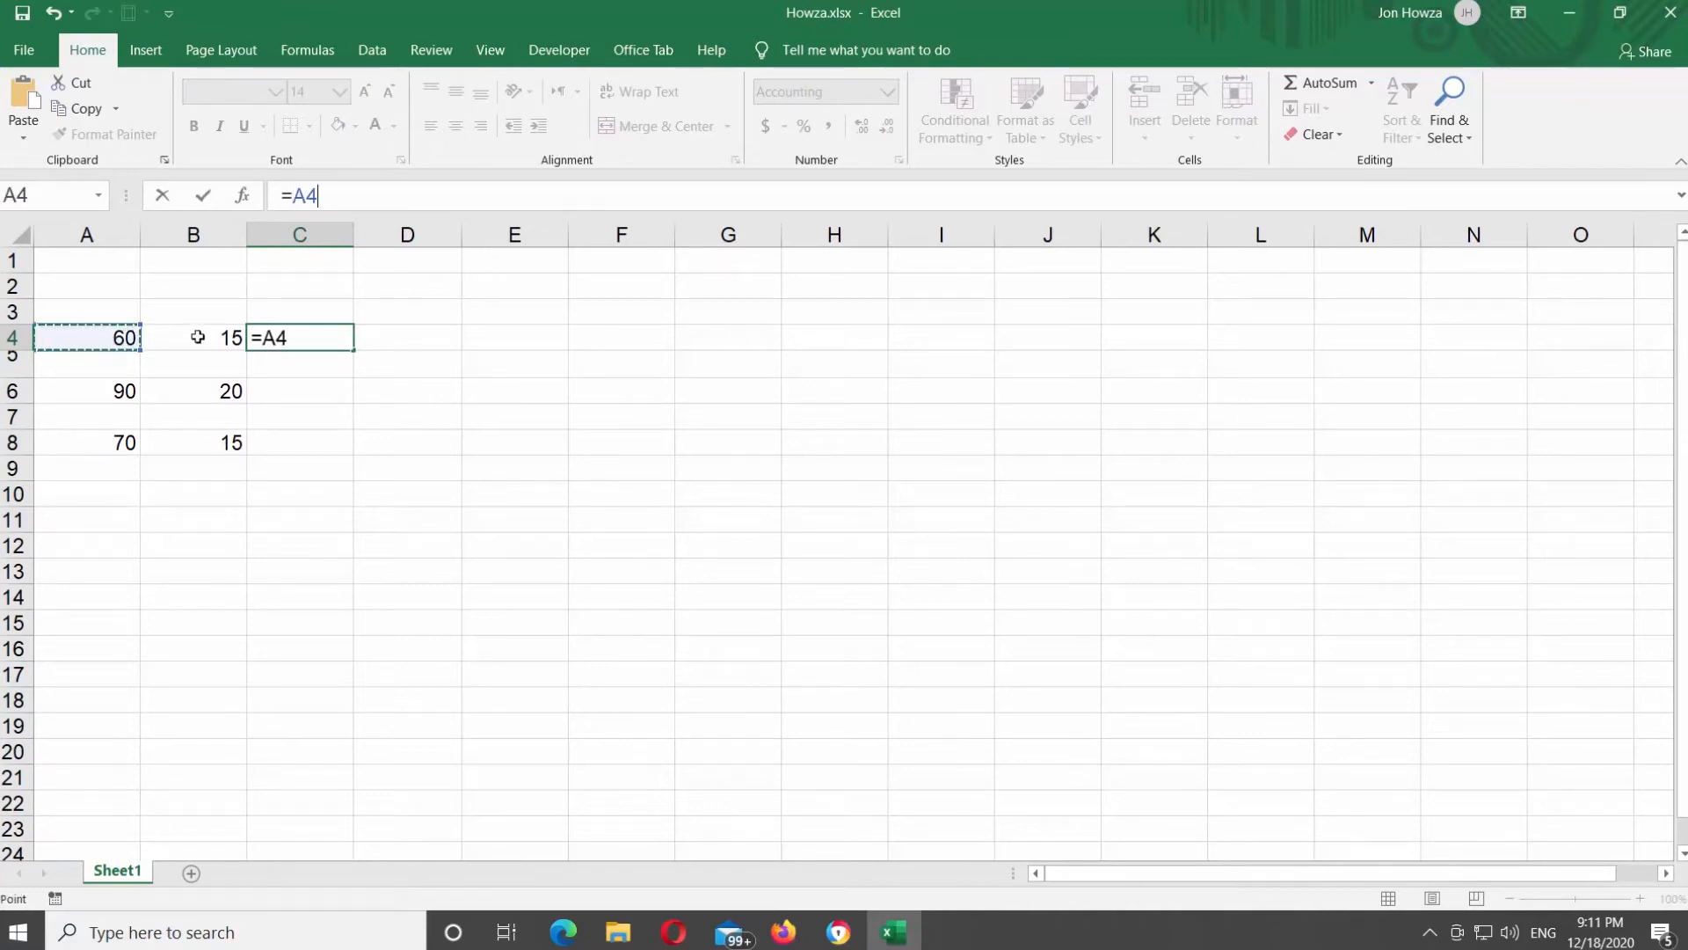
{"action": "type", "text": "-"}
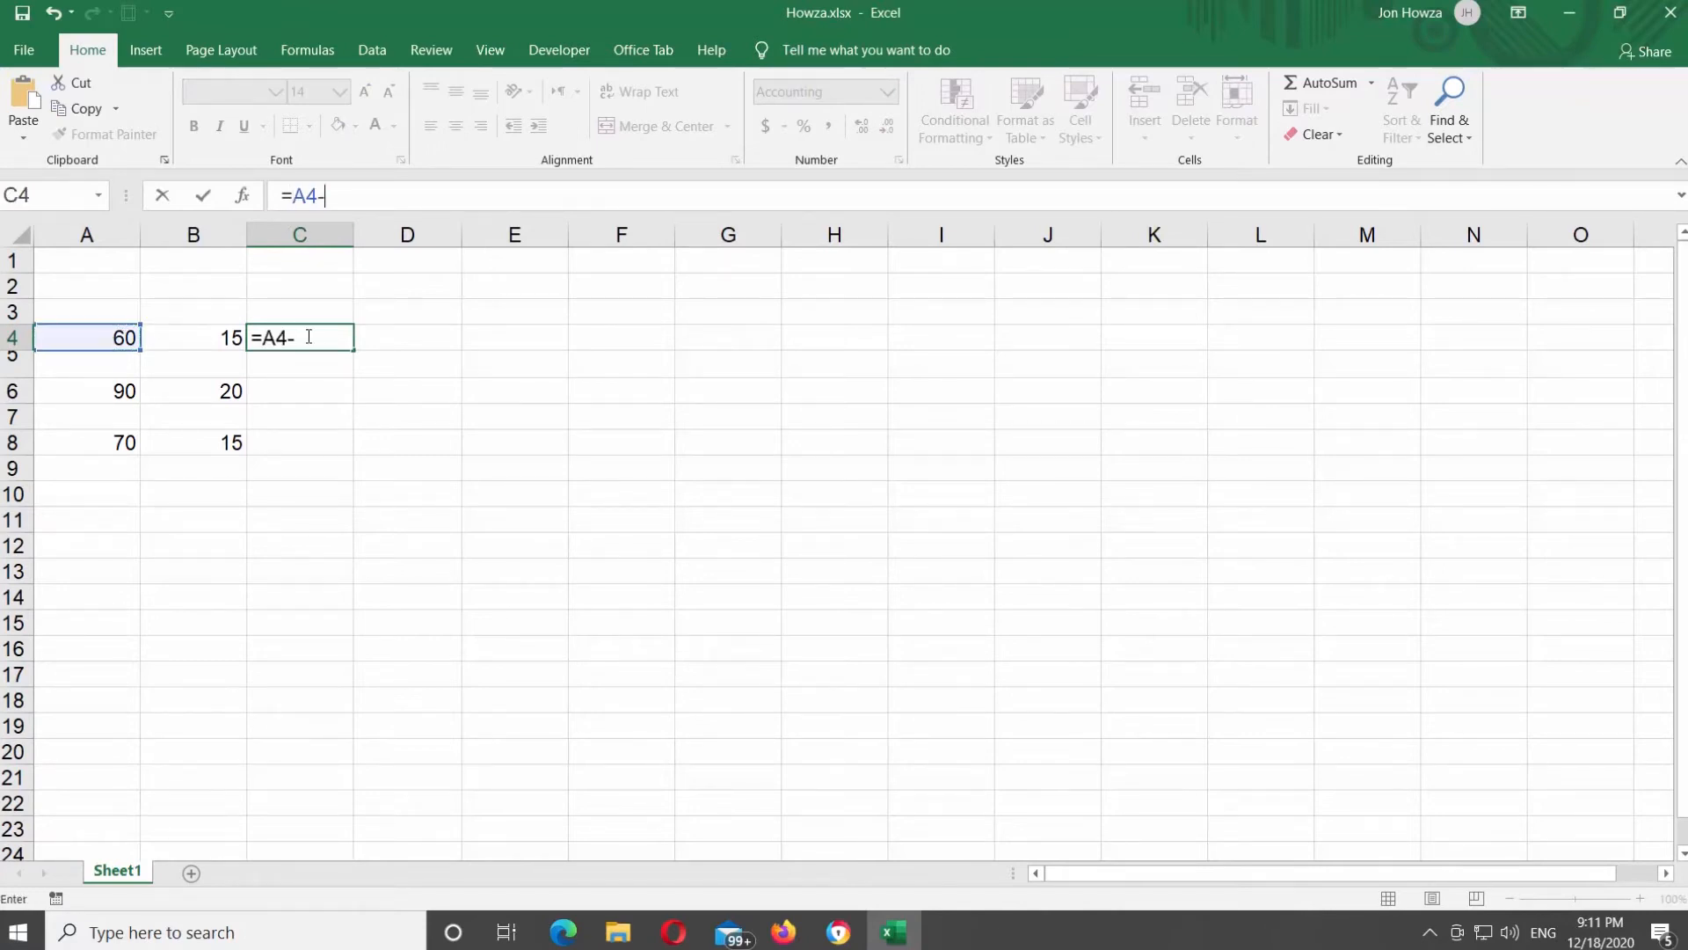
{"action": "type", "text": "("}
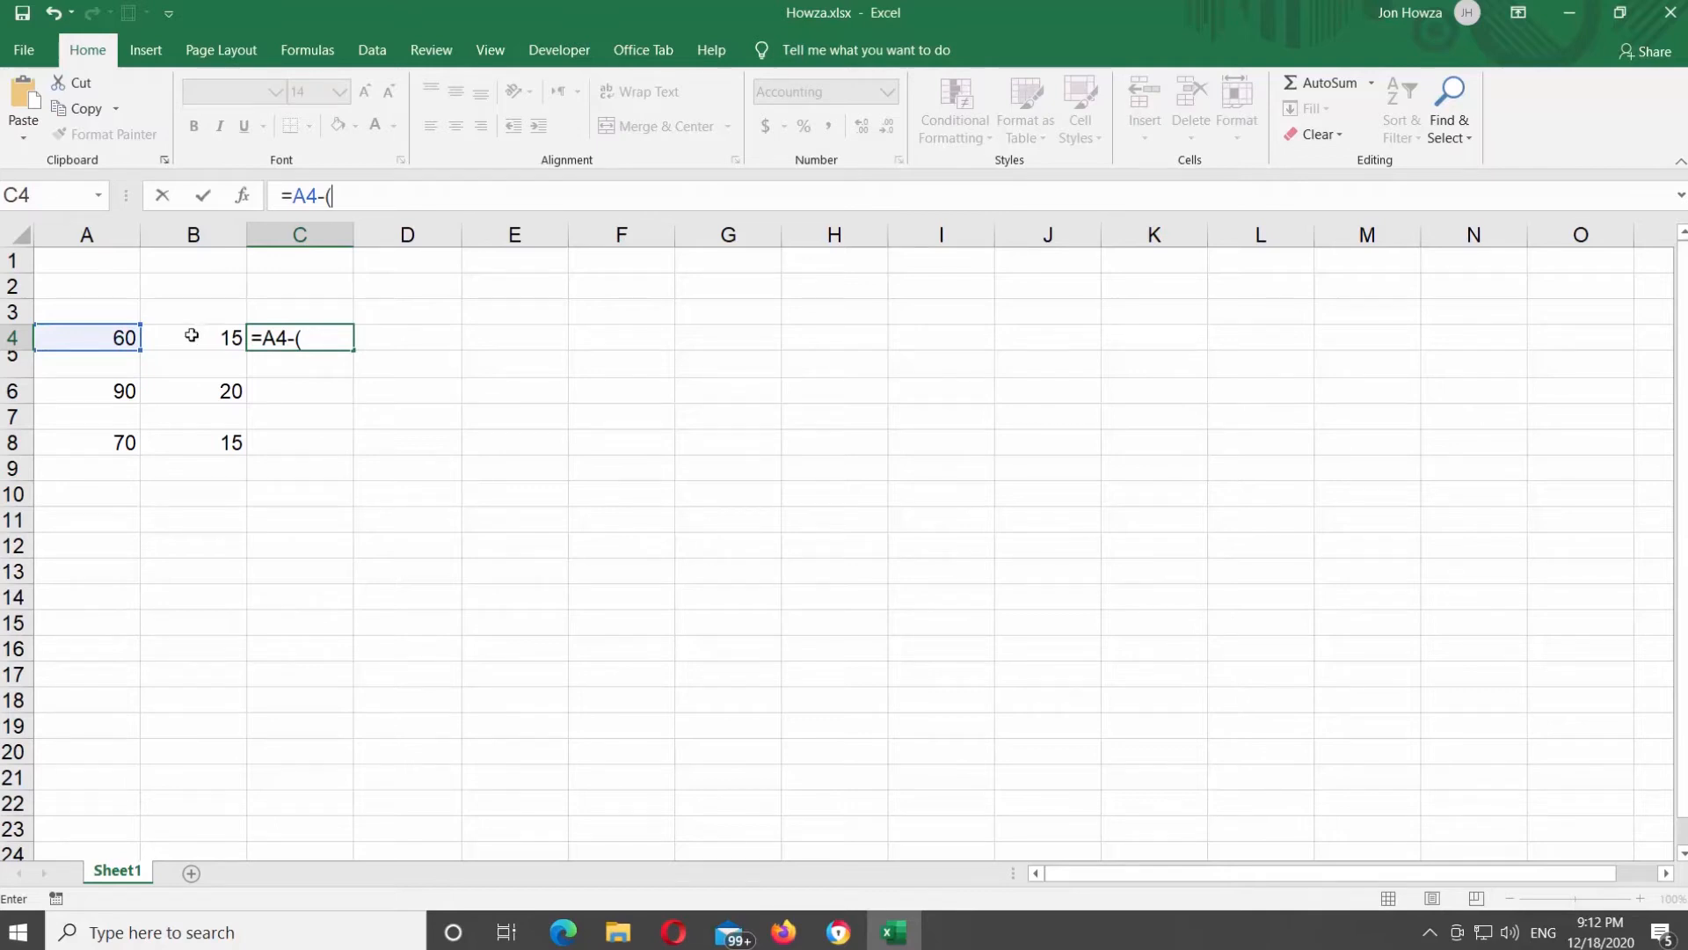
{"action": "left_click", "coordinate": [86, 337]}
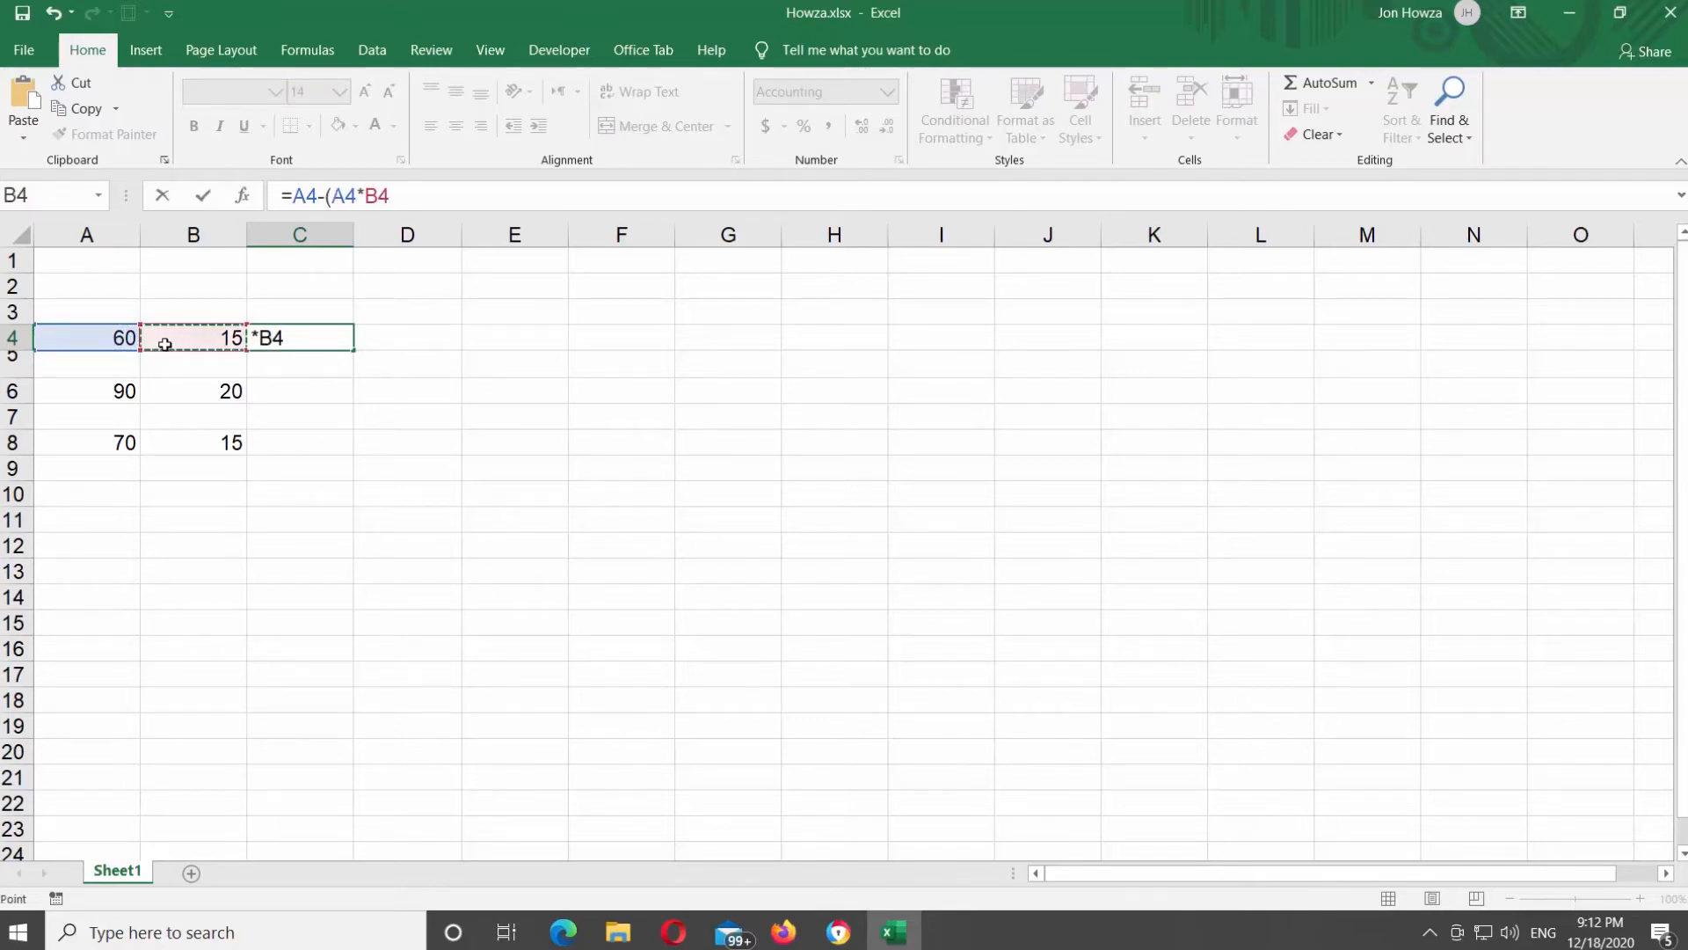
{"action": "type", "text": "/100)"}
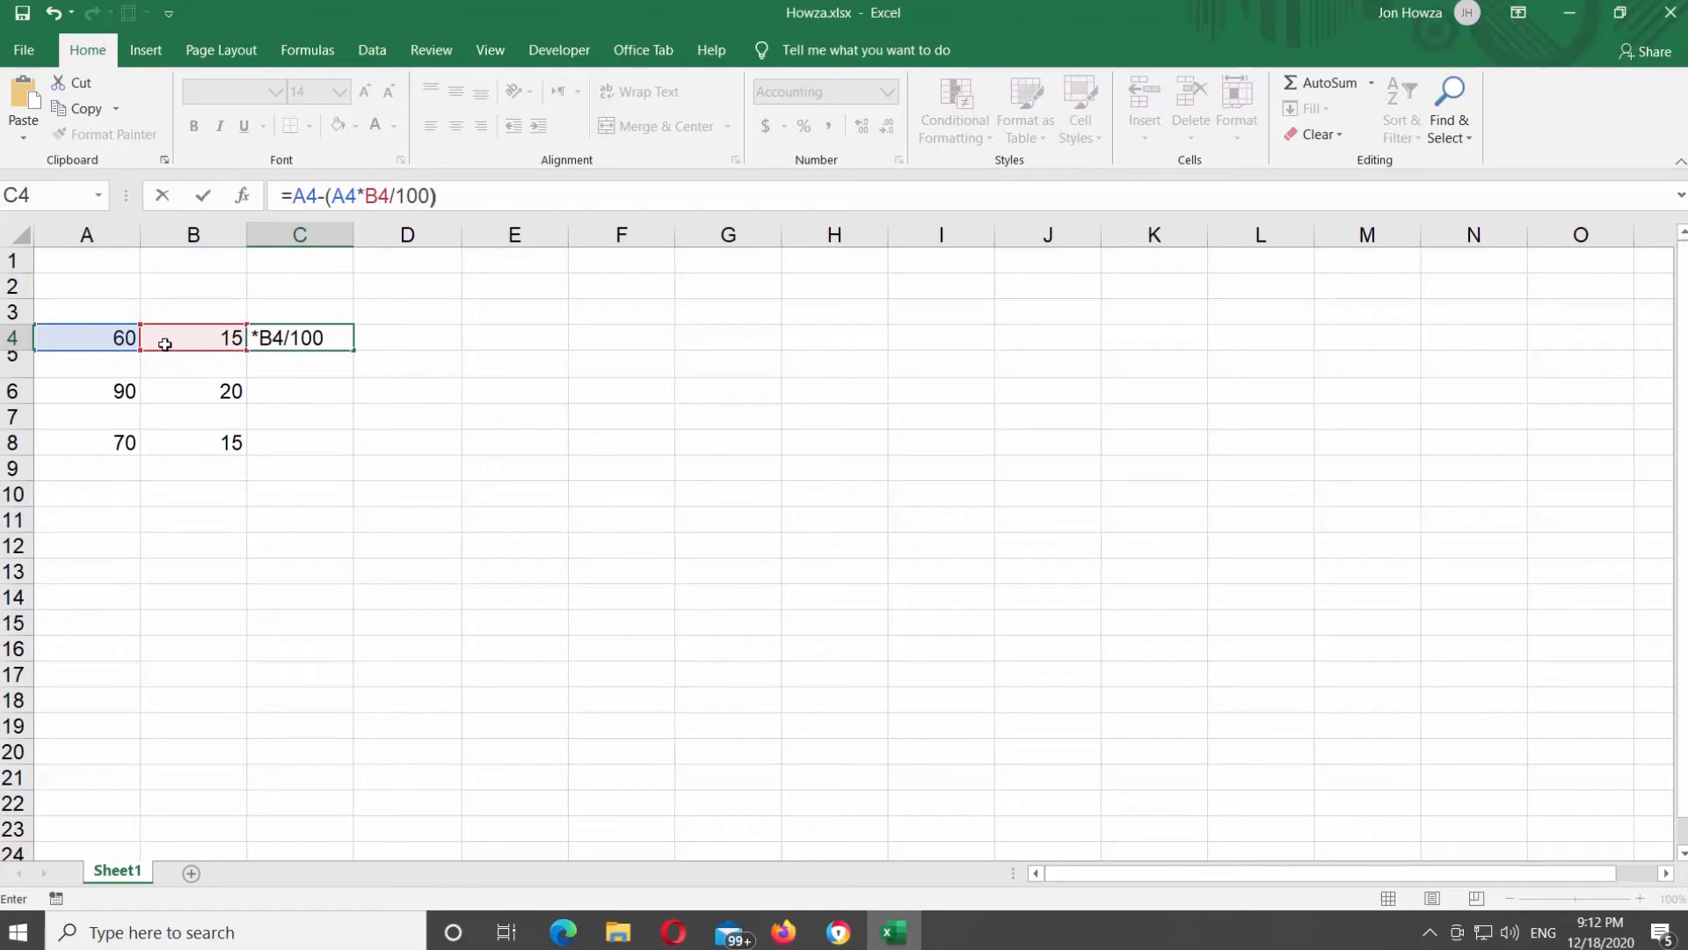
{"action": "key", "text": "enter"}
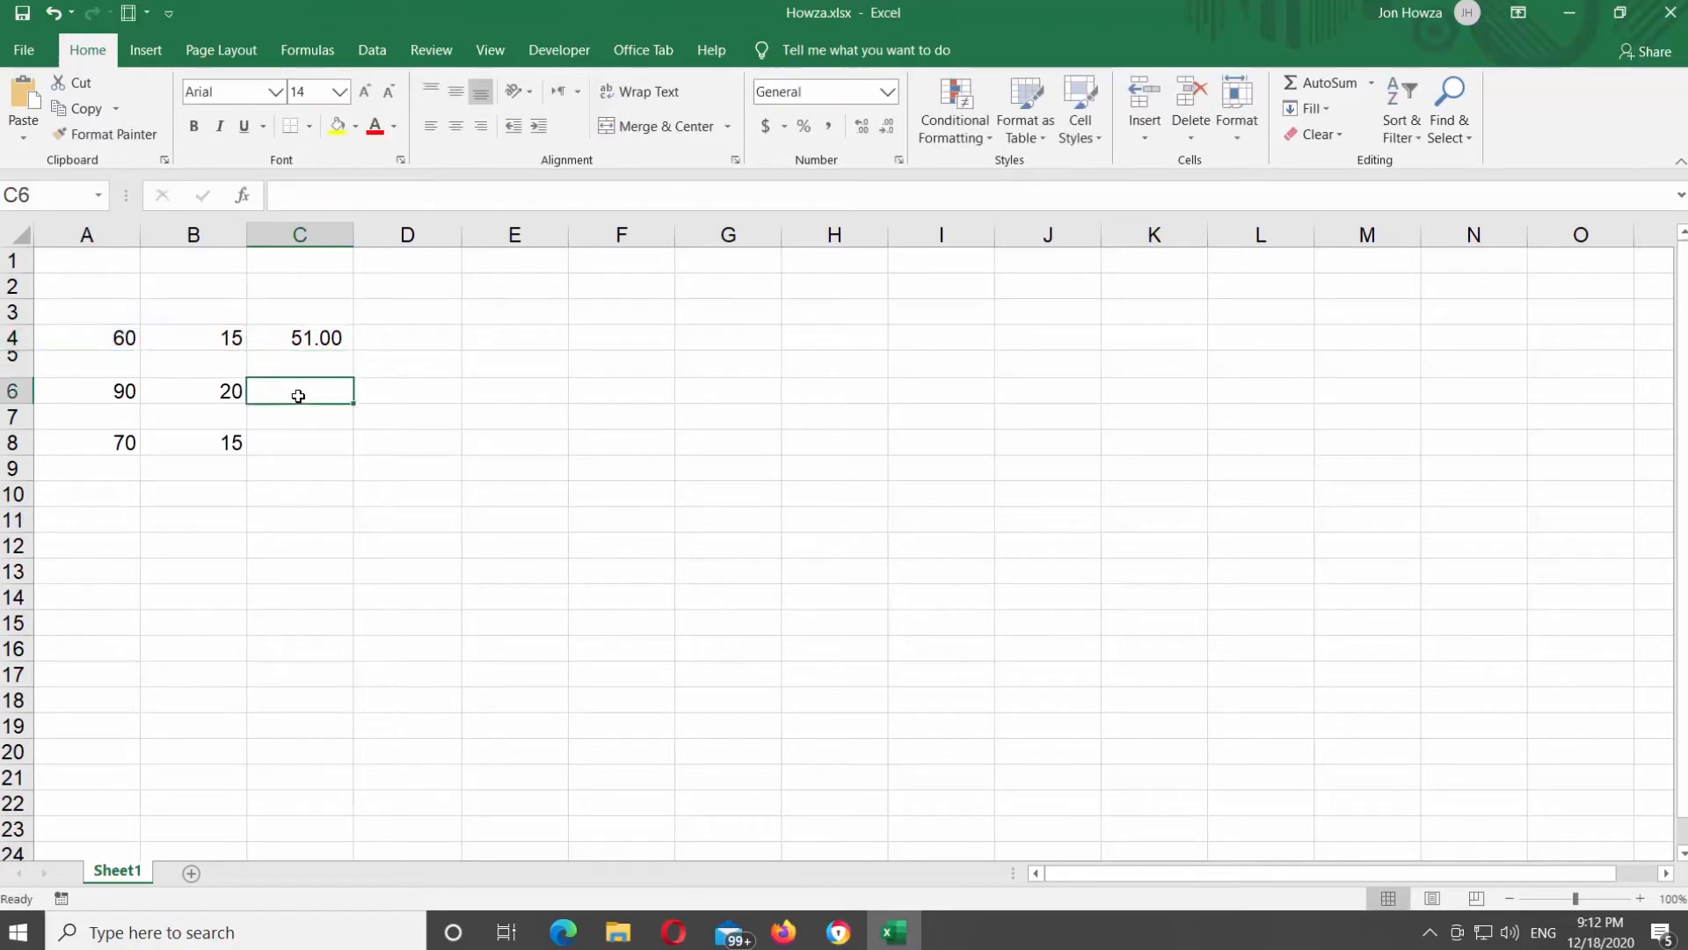
- Enter =A6-(A6*B6/100) in C6 to show 72, and begin C8's formula
{"action": "double_click", "coordinate": [299, 390]}
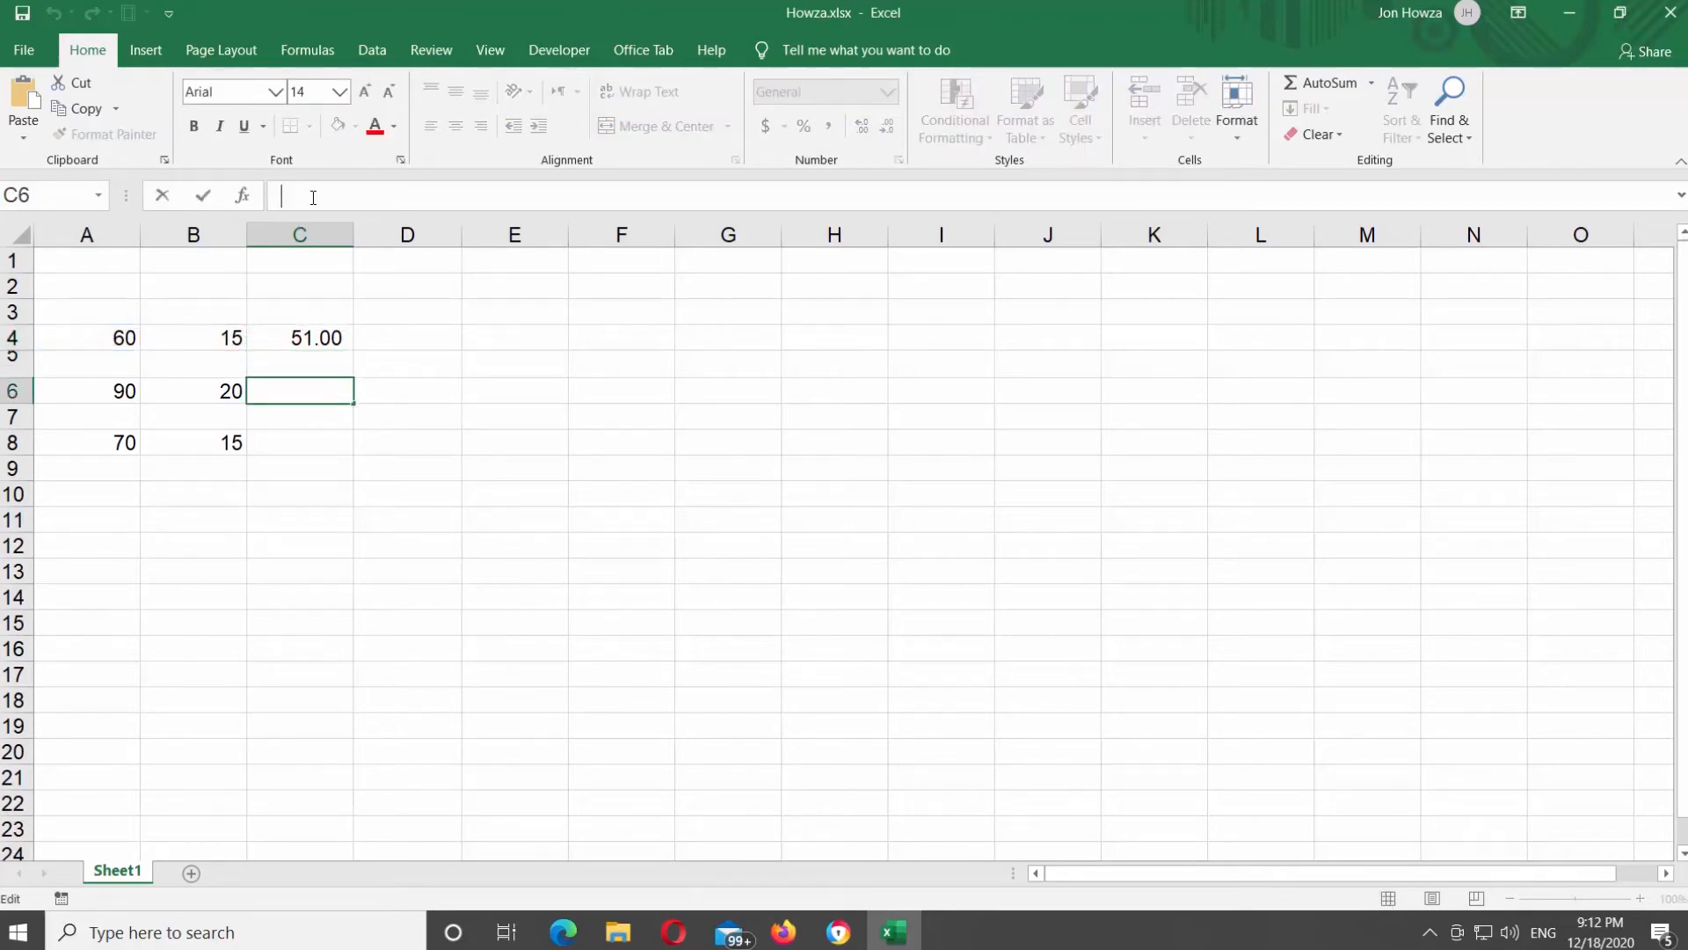
{"action": "type", "text": "=A6-"}
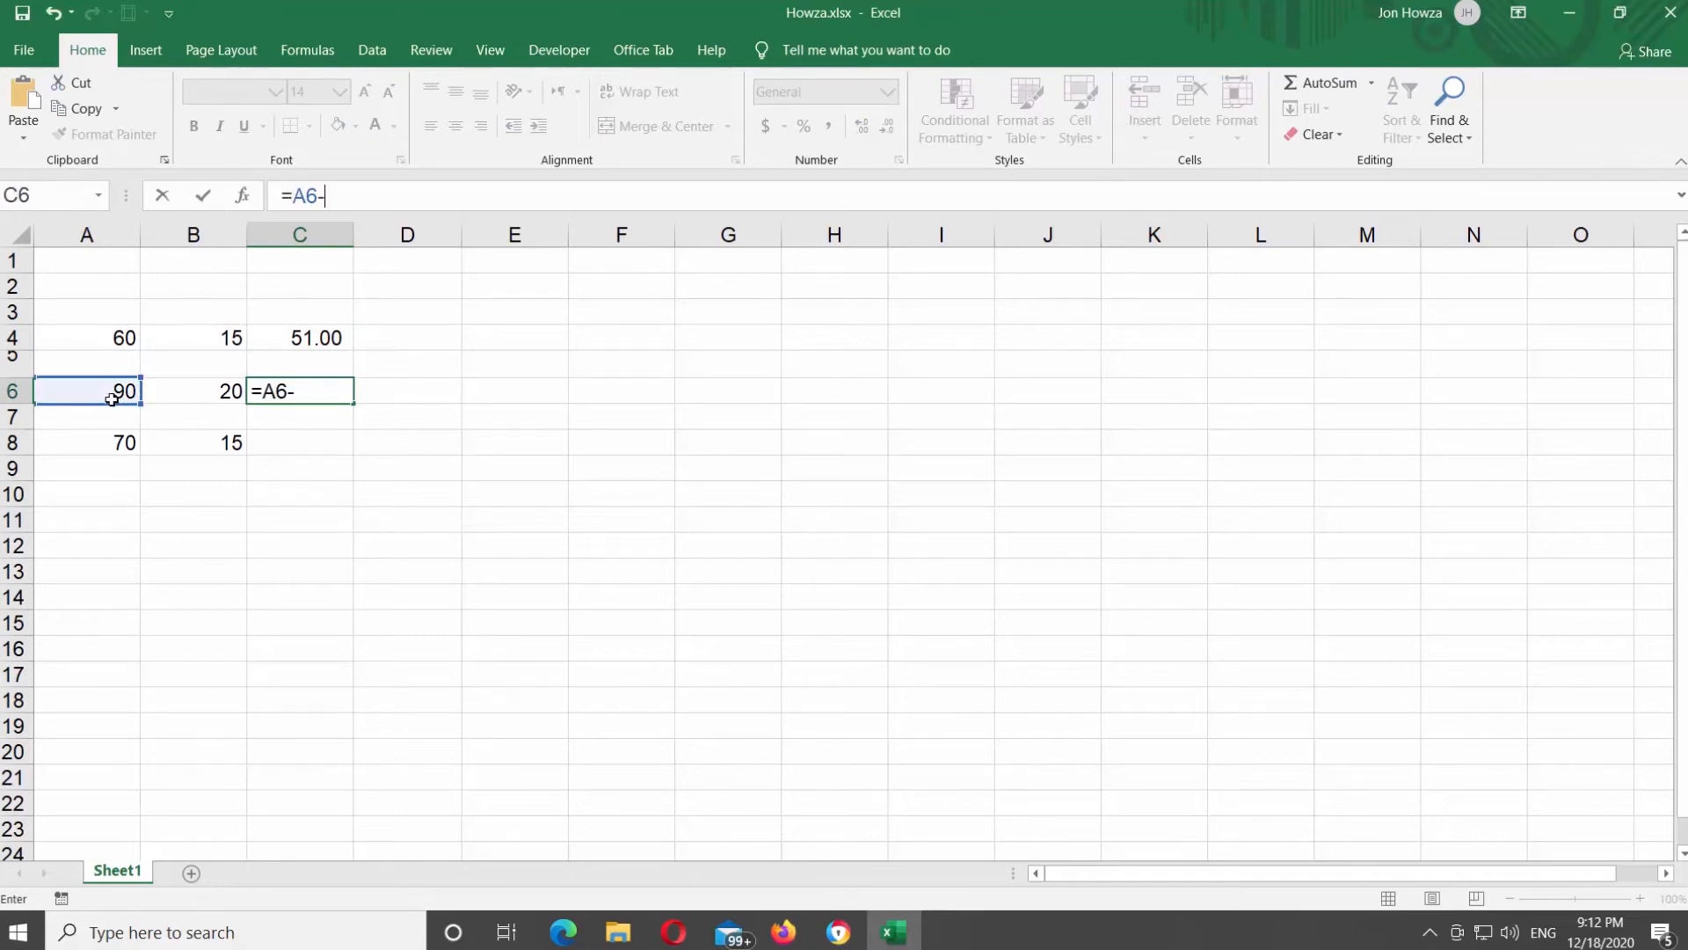
{"action": "type", "text": "("}
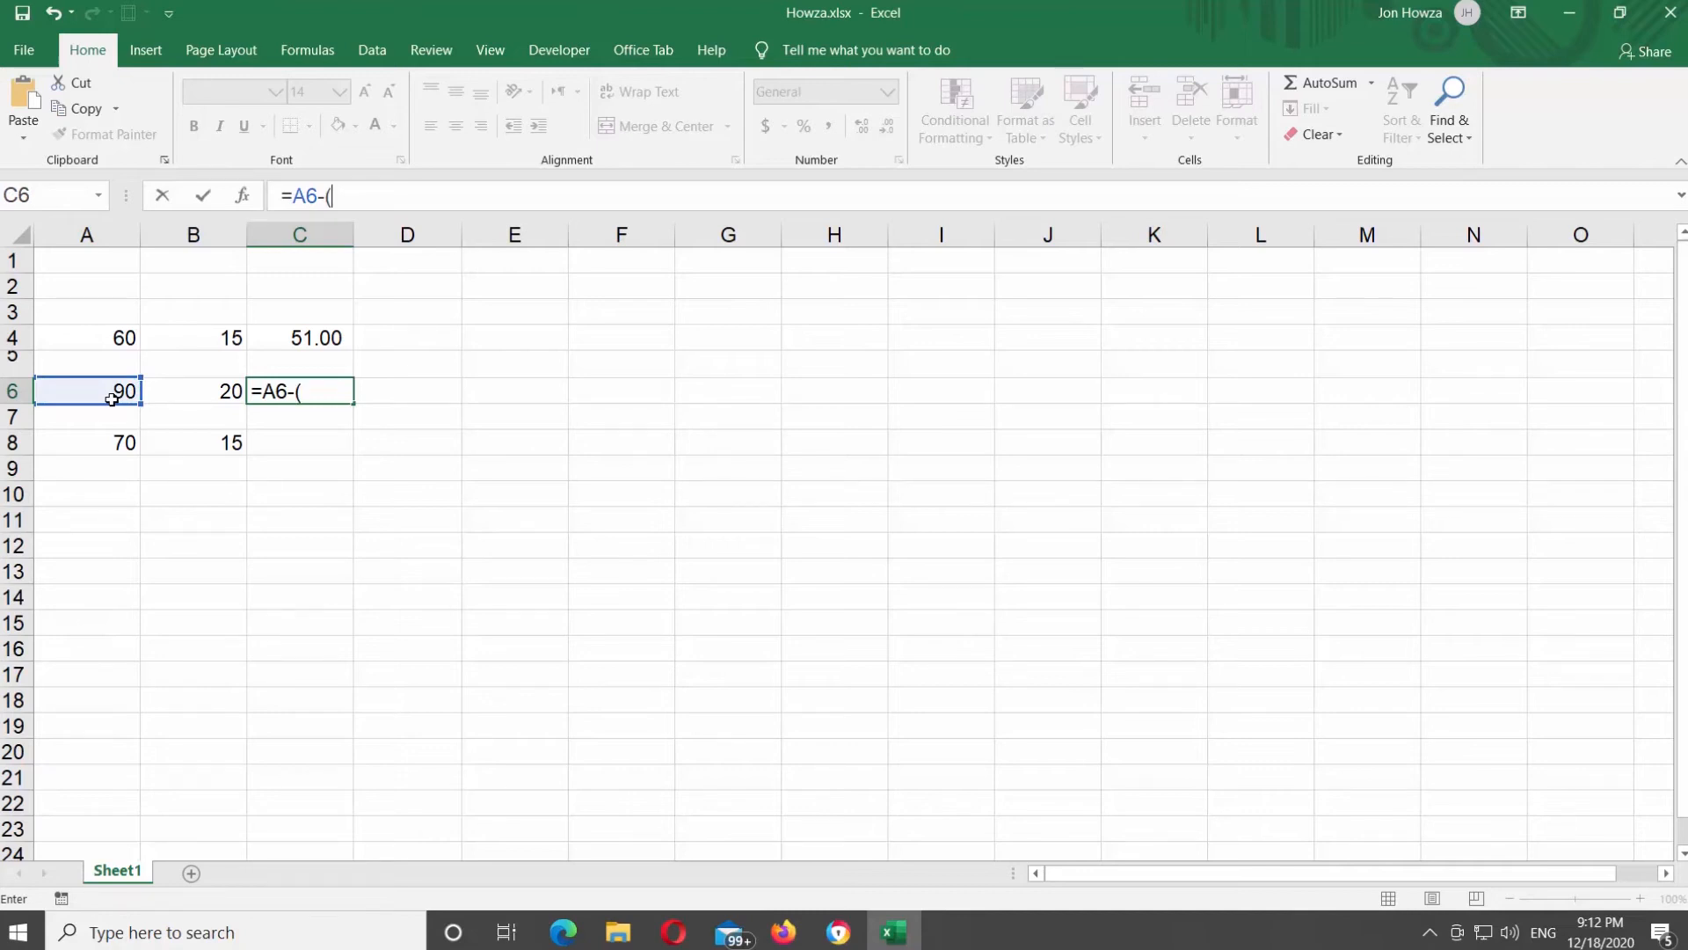
{"action": "left_click", "coordinate": [86, 390]}
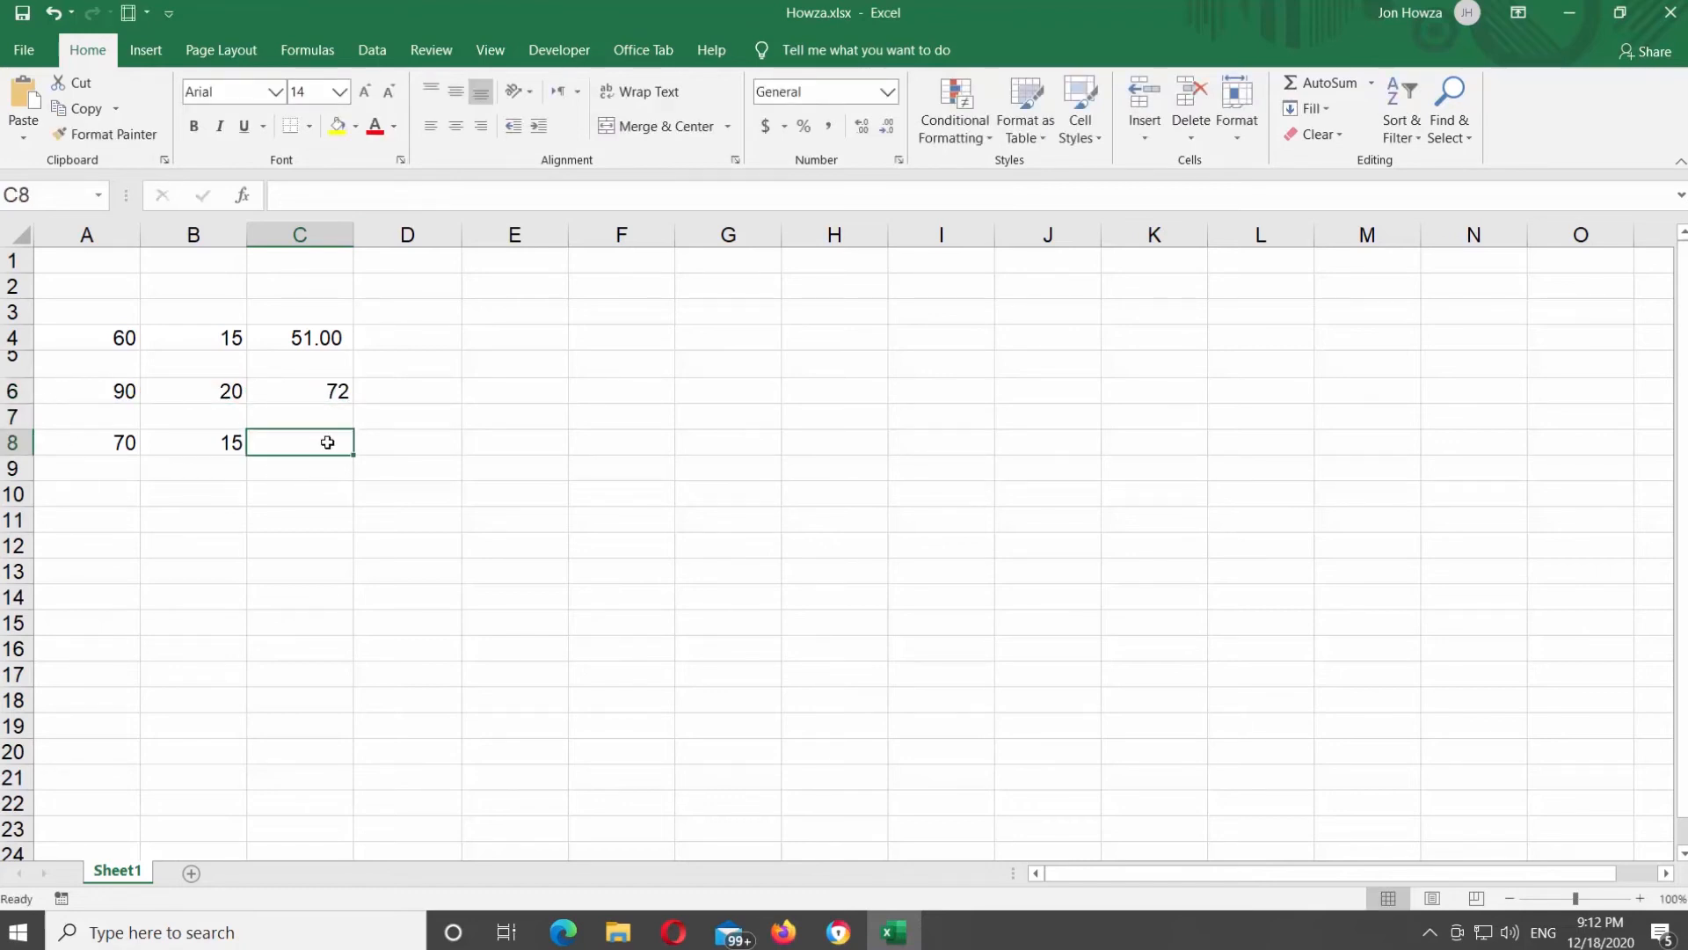
{"action": "type", "text": "="}
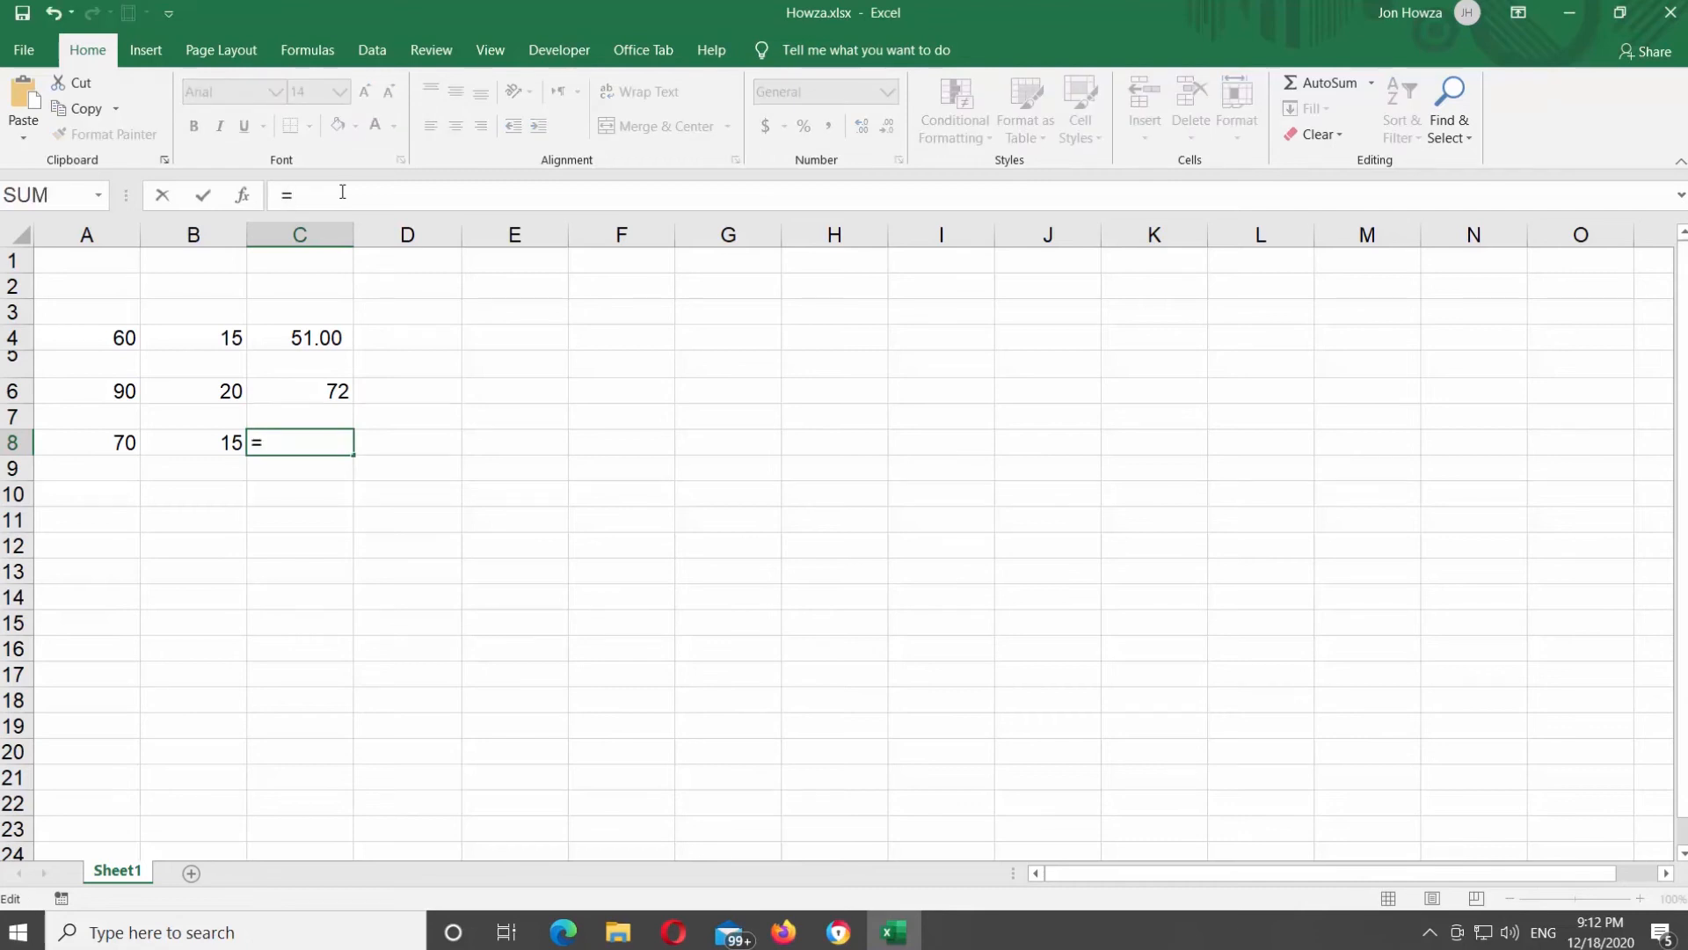